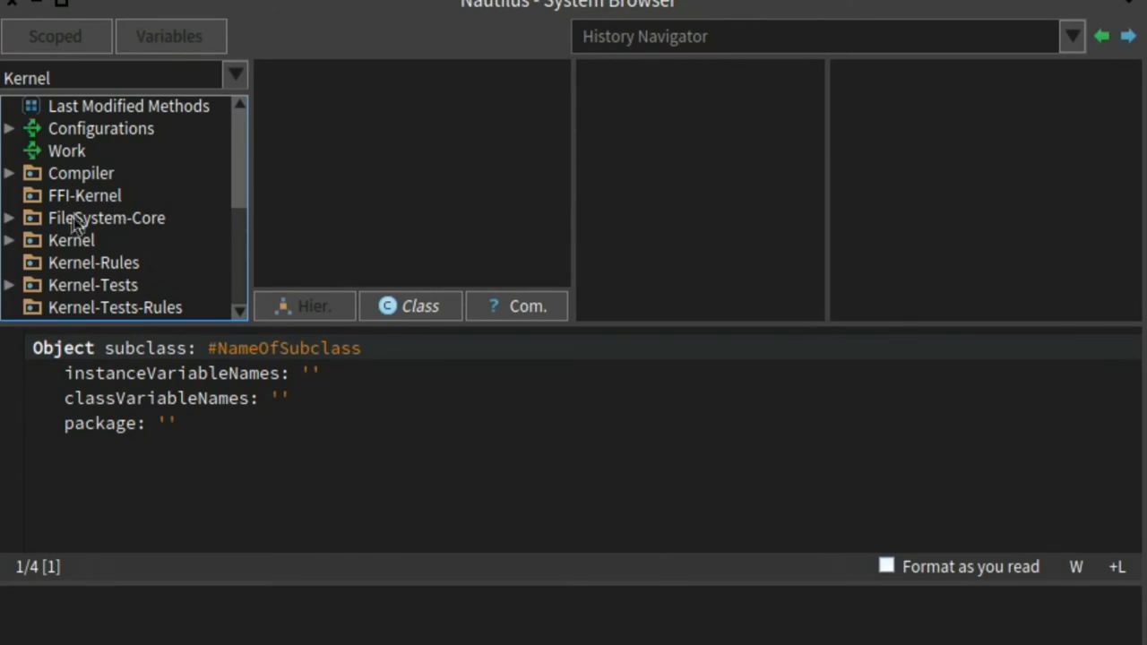
- Navigate to the Point class inside the Kernel-BasicObjects package
{"action": "left_click", "coordinate": [9, 240]}
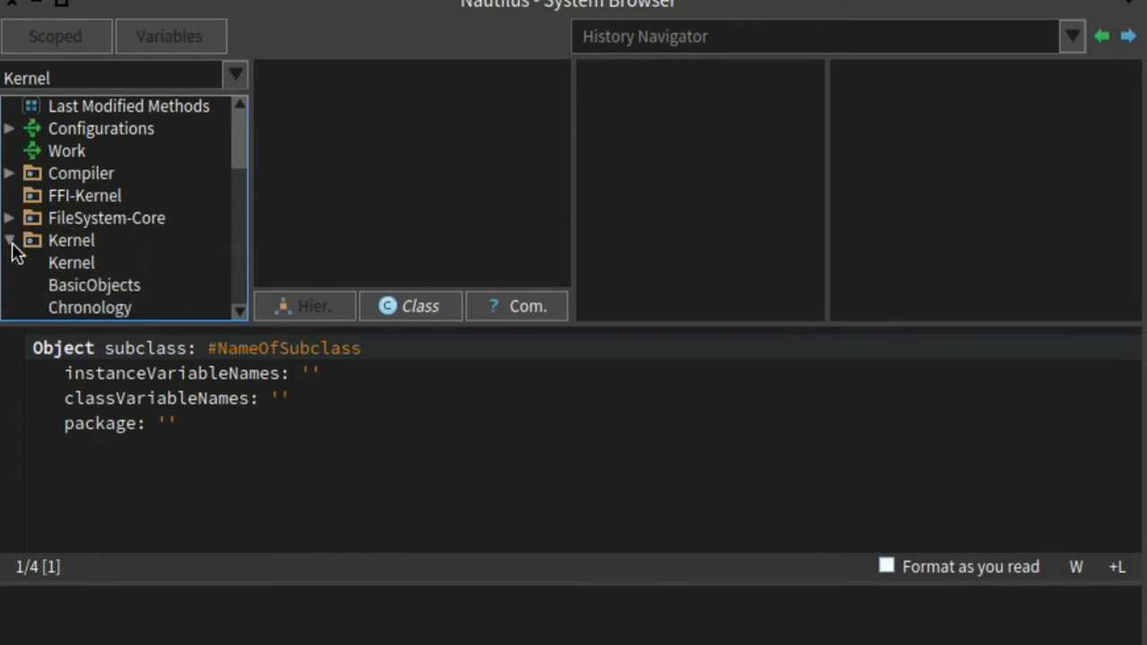
{"action": "left_click", "coordinate": [93, 285]}
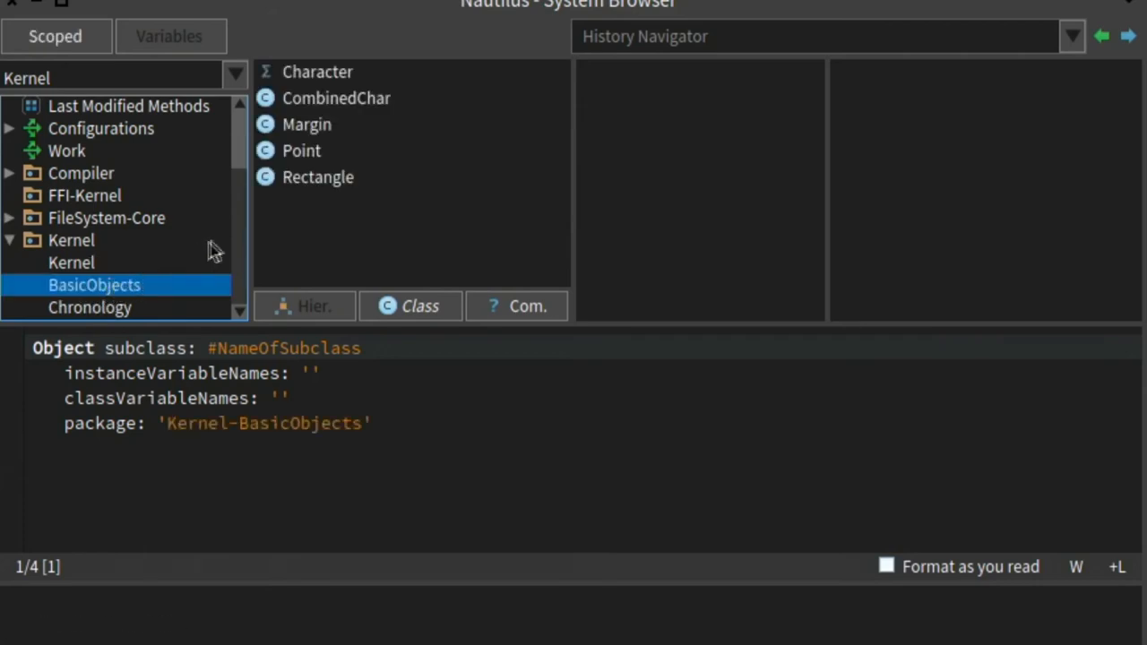
{"action": "left_click", "coordinate": [301, 151]}
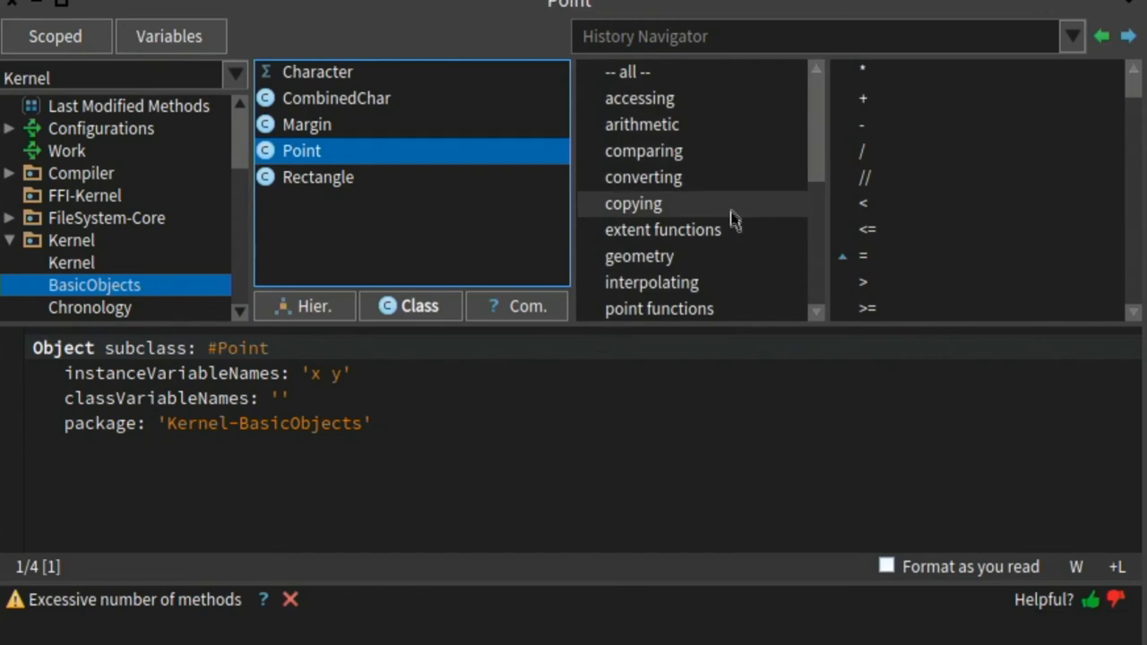
- Browse Point's accessing, arithmetic, comparing and converting protocols, returning to accessing
{"action": "left_click", "coordinate": [638, 96]}
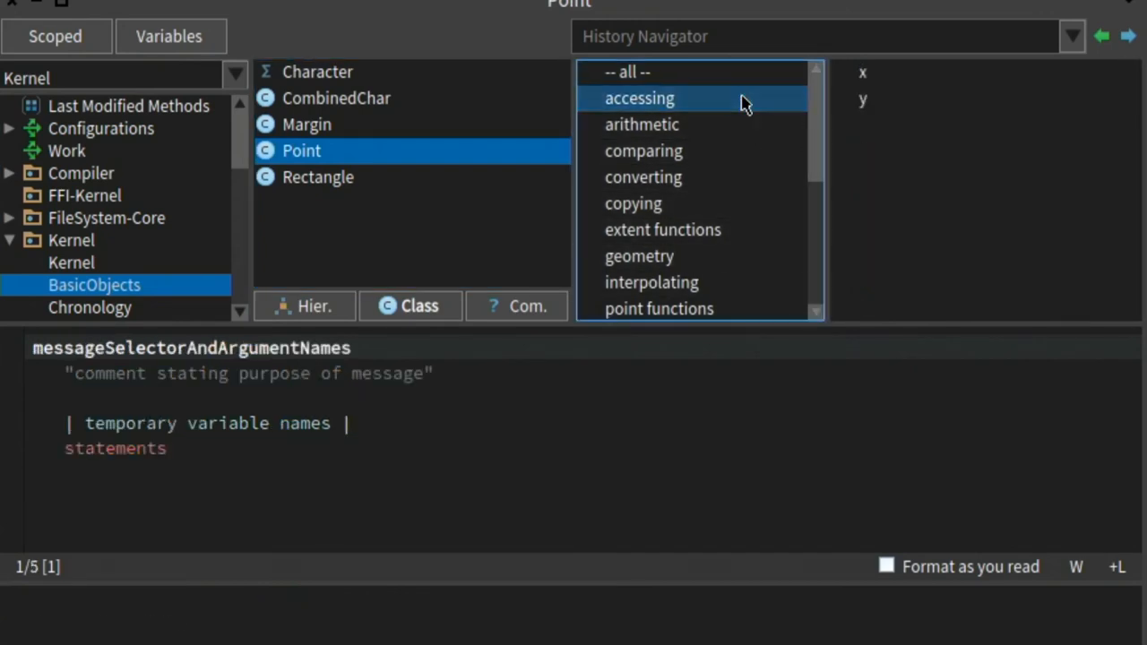
{"action": "left_click", "coordinate": [642, 126]}
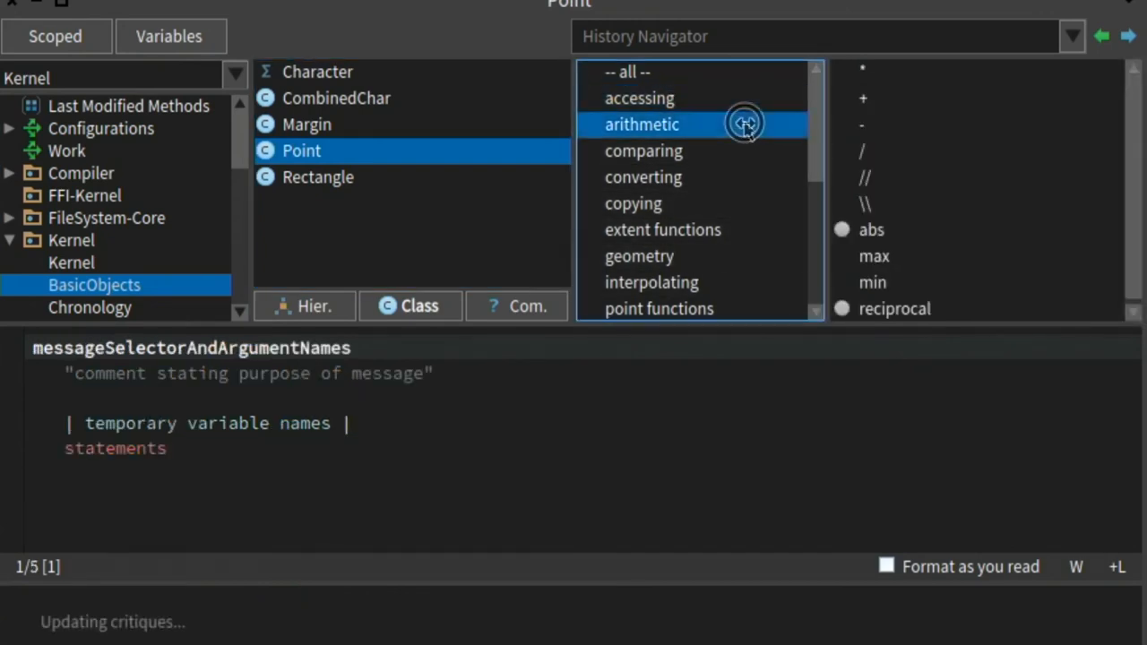
{"action": "mouse_move", "coordinate": [749, 165]}
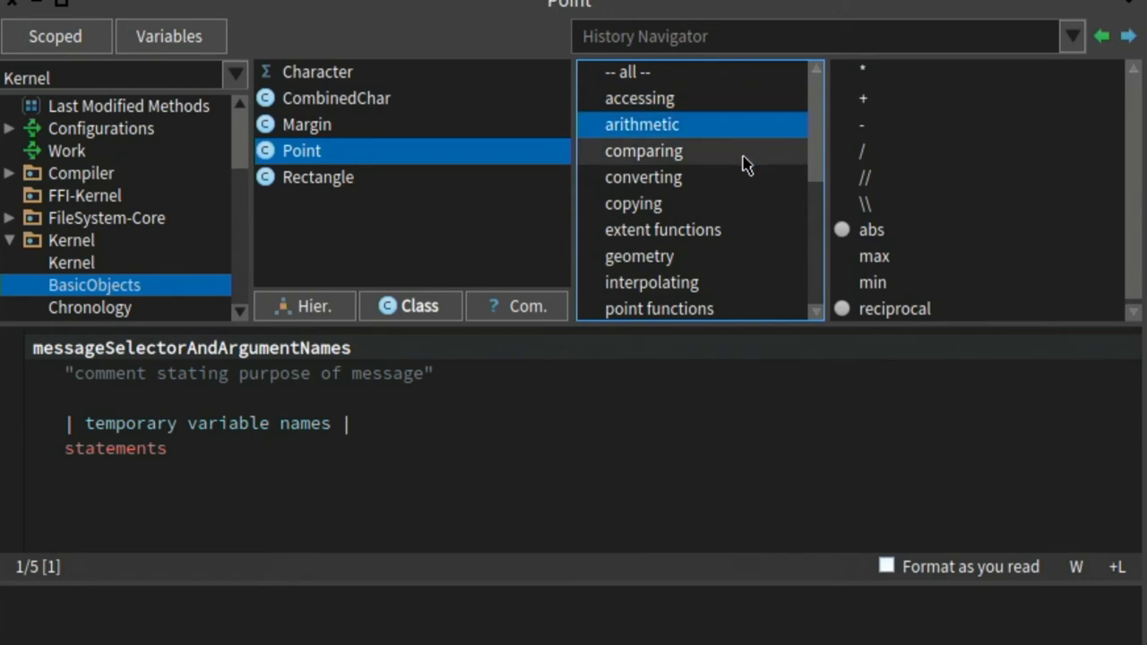
{"action": "left_click", "coordinate": [641, 150]}
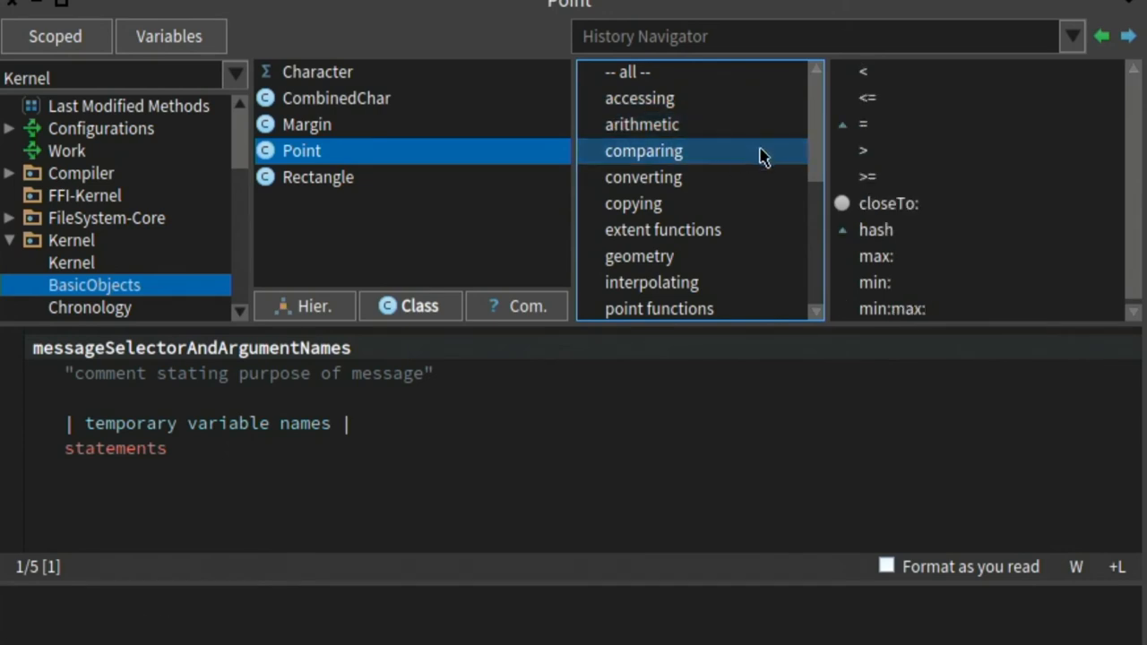
{"action": "left_click", "coordinate": [642, 177]}
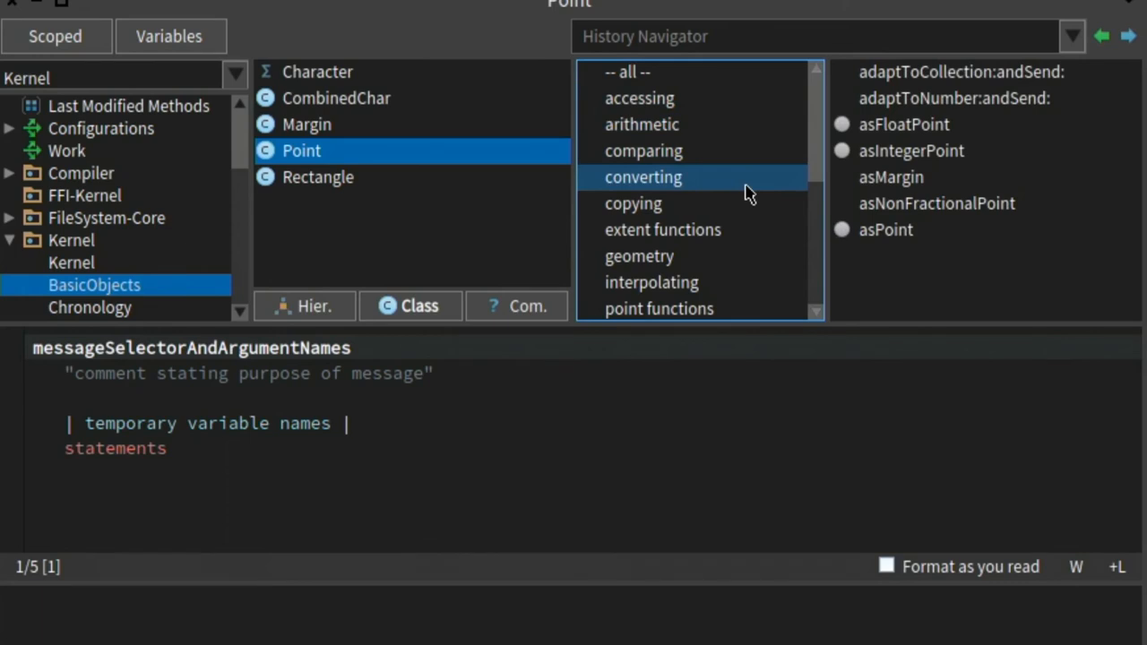
{"action": "left_click", "coordinate": [637, 97]}
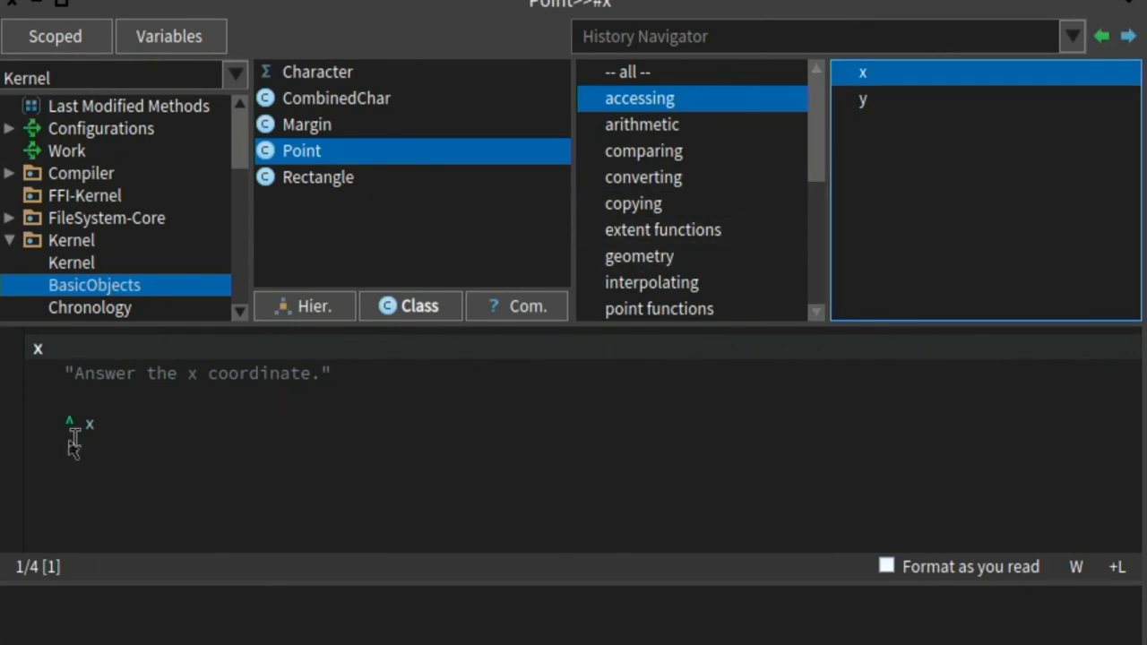
- Show Point's x accessor source and register 'Geoffrey' as the author name for changes
{"action": "left_click", "coordinate": [114, 409]}
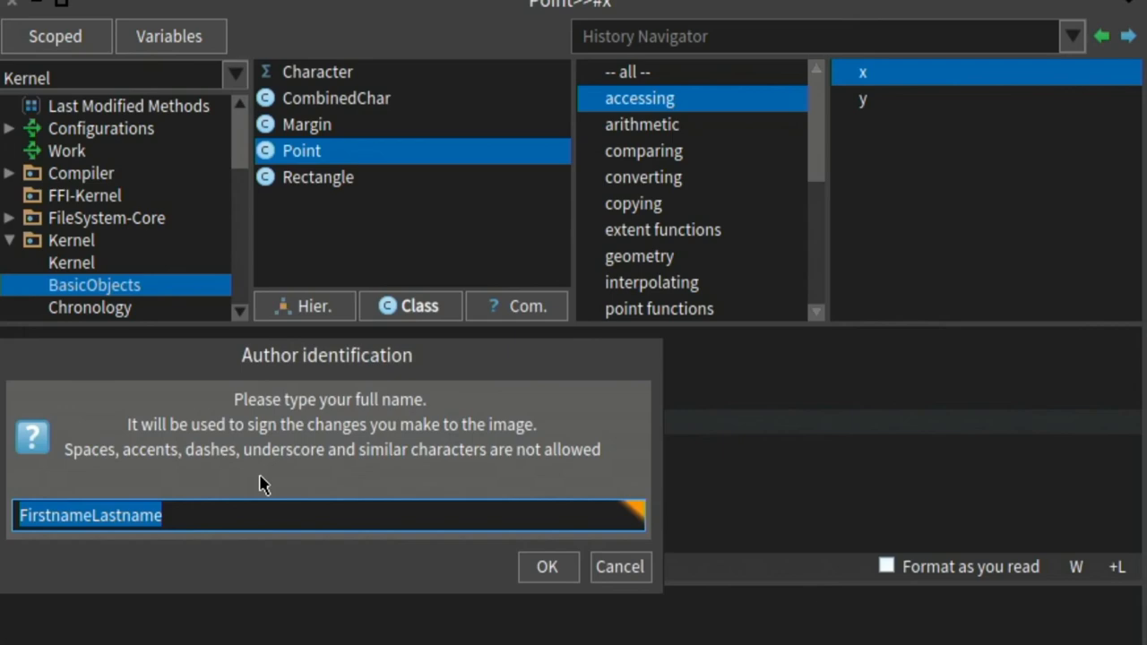
{"action": "type", "text": "Geoffrey"}
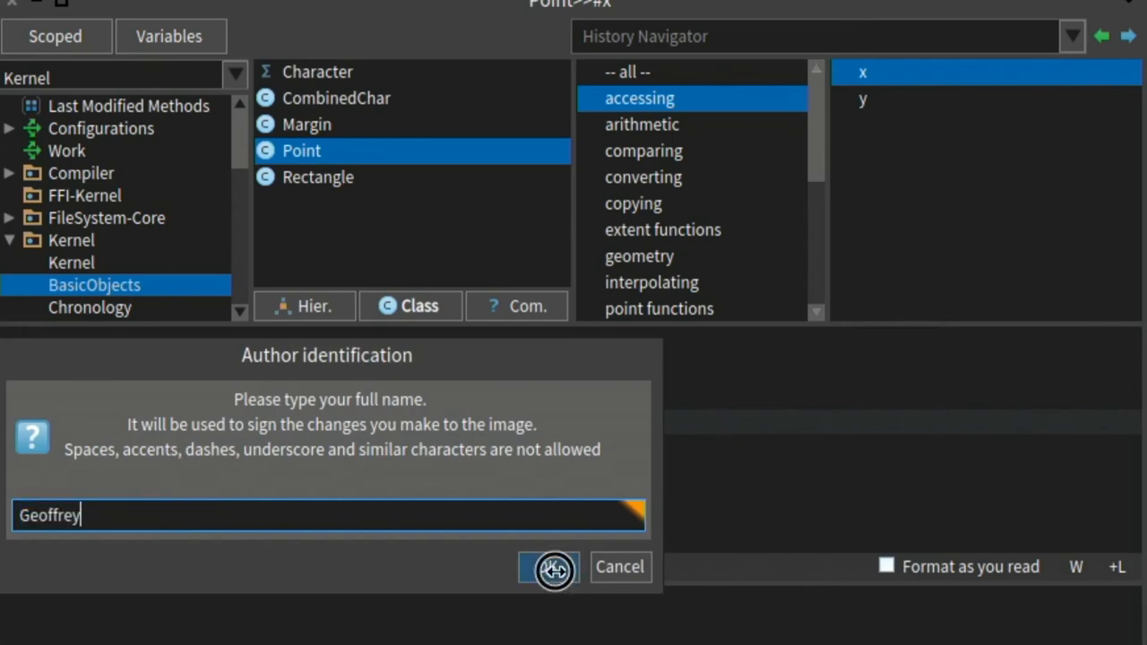
{"action": "left_click", "coordinate": [548, 566]}
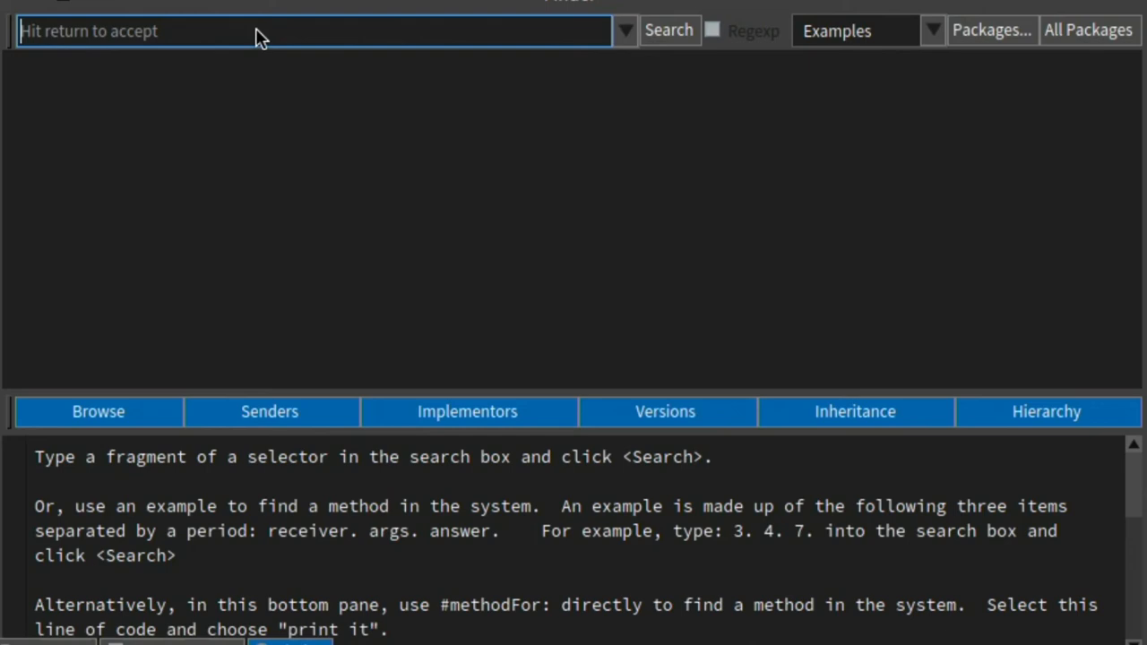
{"action": "mouse_move", "coordinate": [265, 34]}
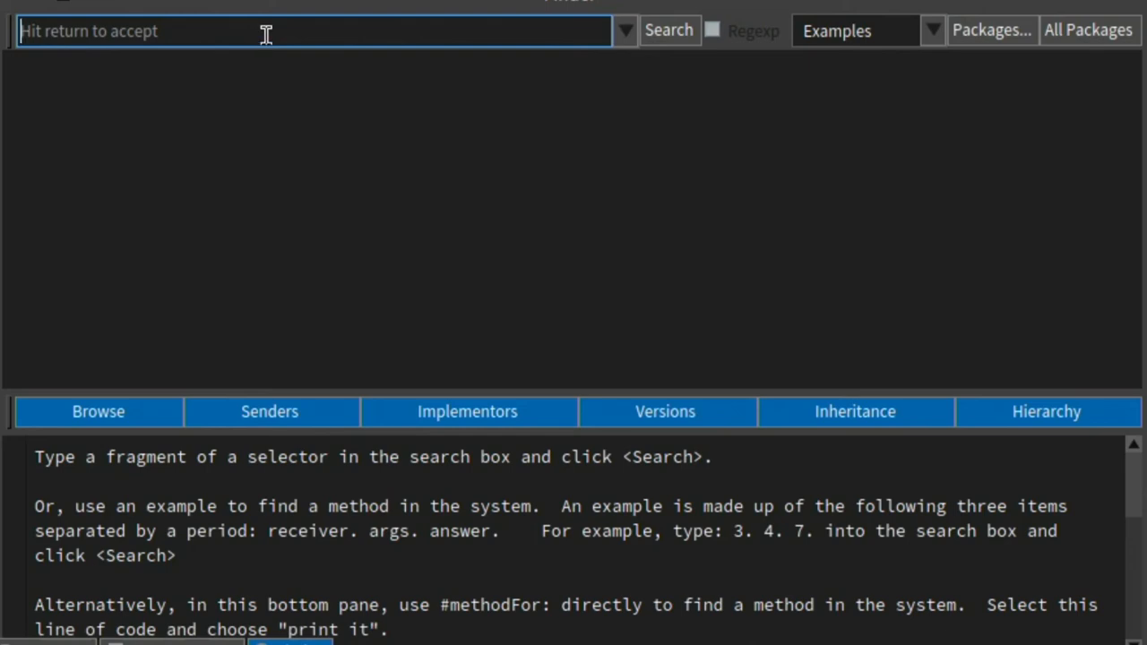
- Search the Finder by example 2. 2. 4. to list *, +, raisedTo: and raisedToInteger:
{"action": "type", "text": "2. 2. 4."}
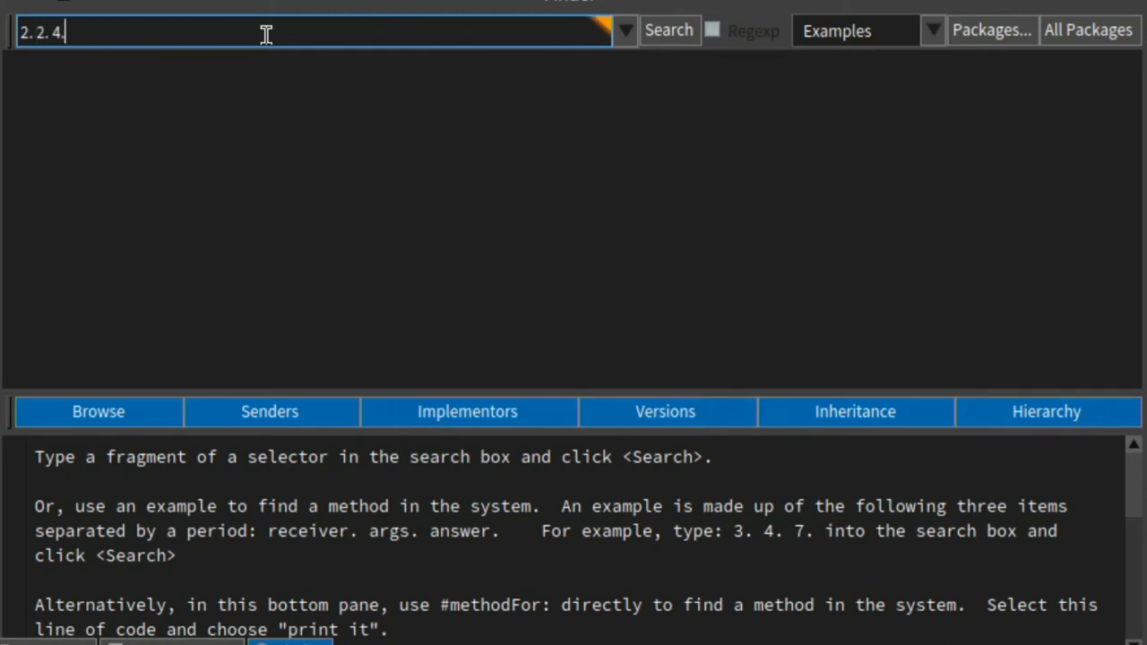
{"action": "left_click", "coordinate": [669, 29]}
{"action": "type", "text": "'12"}
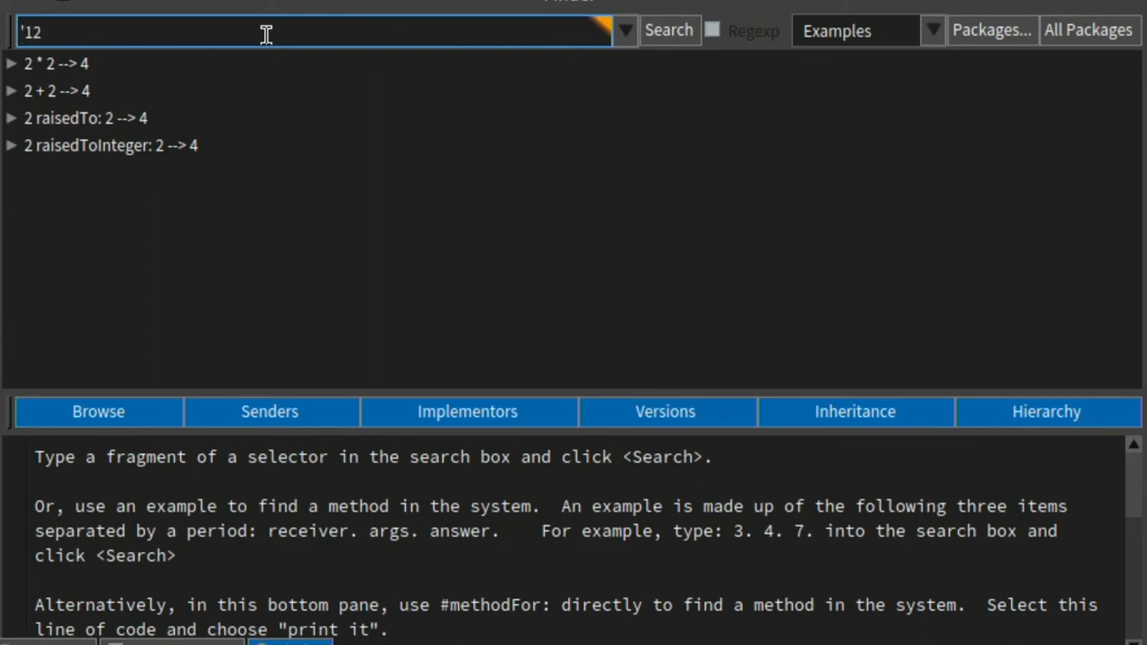
- Find by example that '12 Dec 2017' asDate gives 'Tuesday' and display Date's weekday source
{"action": "type", "text": "Dec 2017'"}
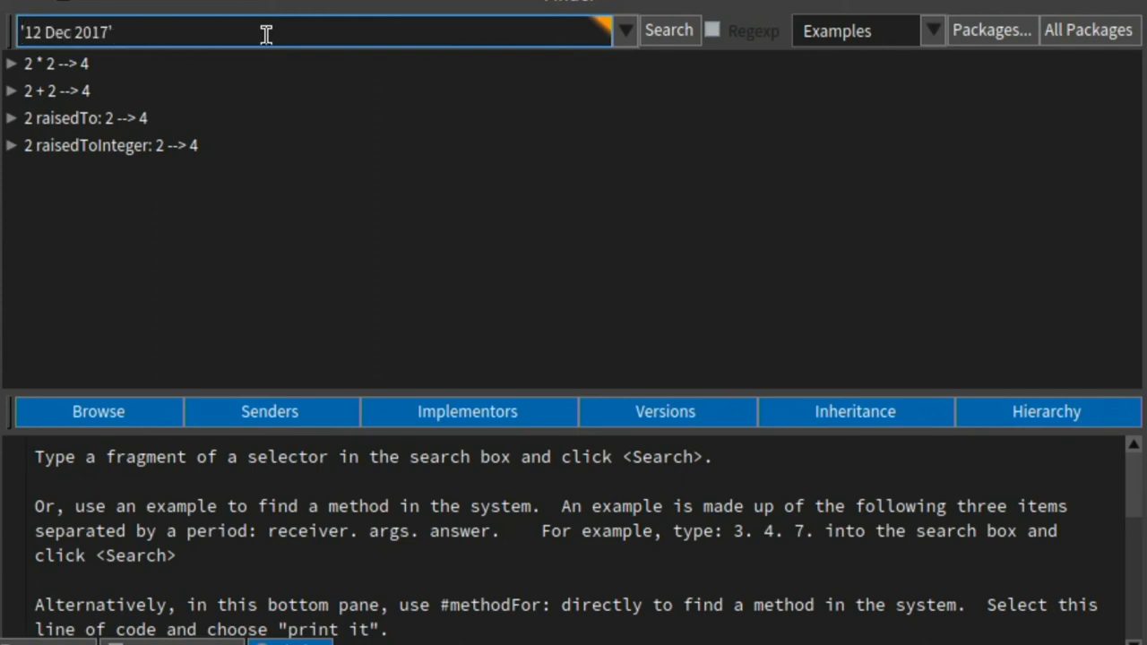
{"action": "type", "text": "asDate."}
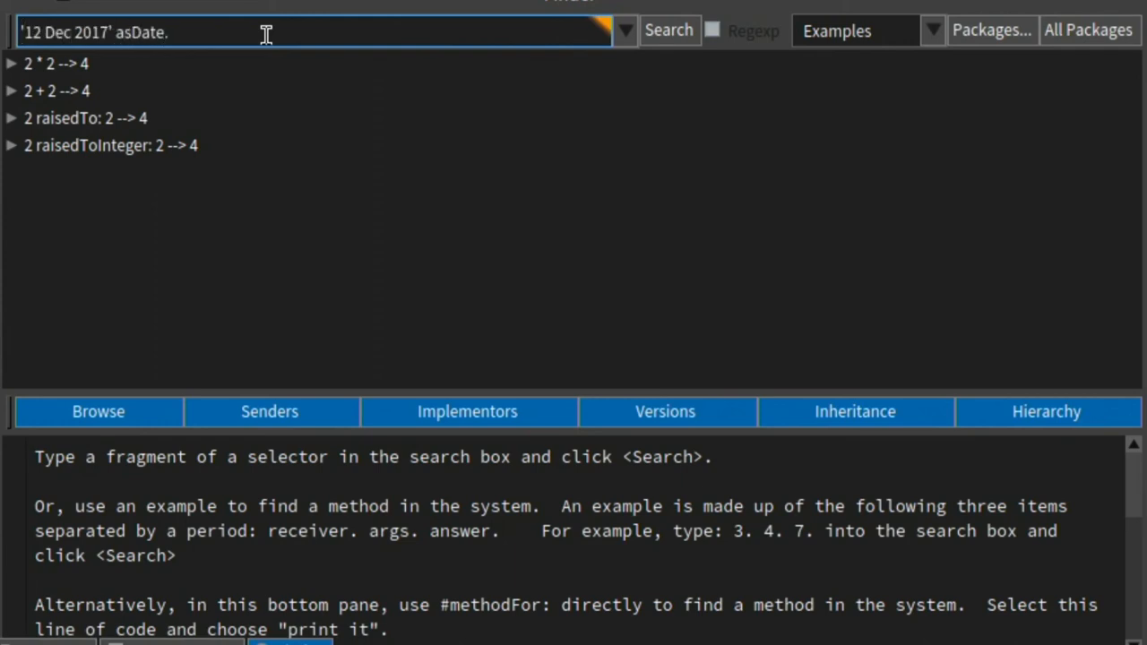
{"action": "type", "text": "'Tuesday'."}
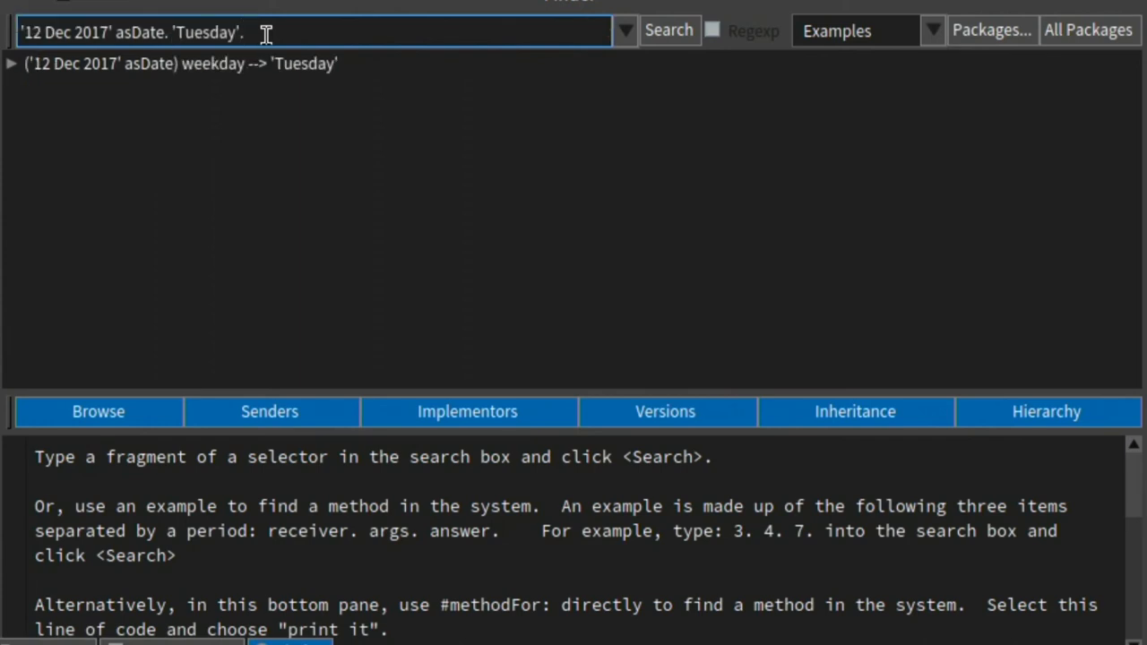
{"action": "left_click", "coordinate": [180, 65]}
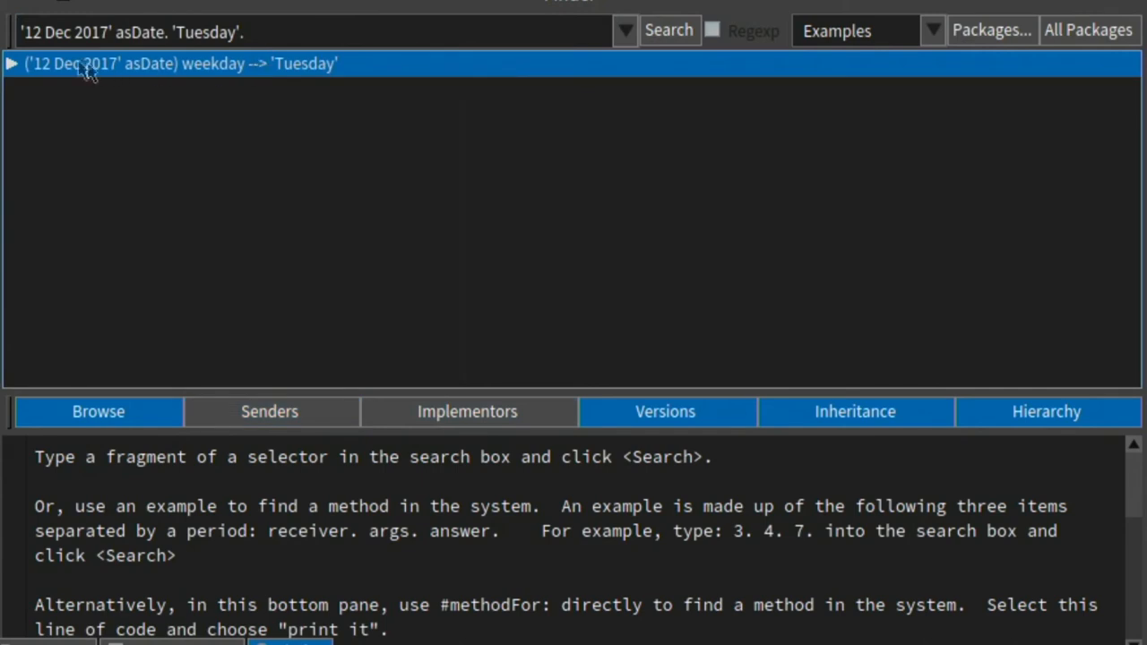
{"action": "left_click", "coordinate": [11, 63]}
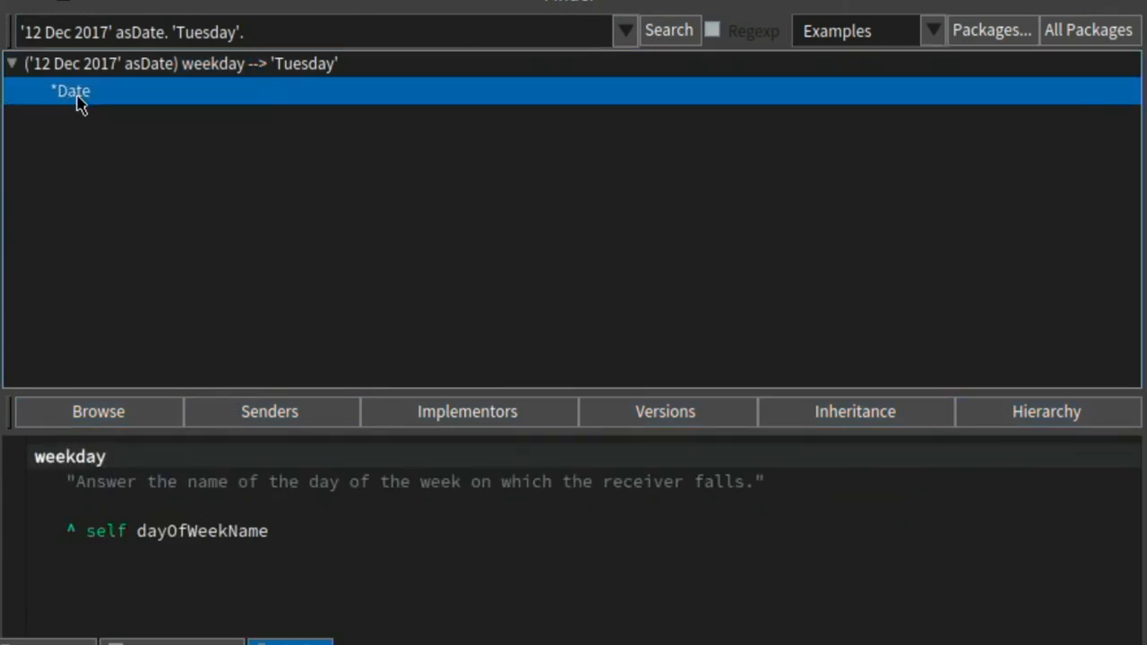
{"action": "mouse_move", "coordinate": [498, 589]}
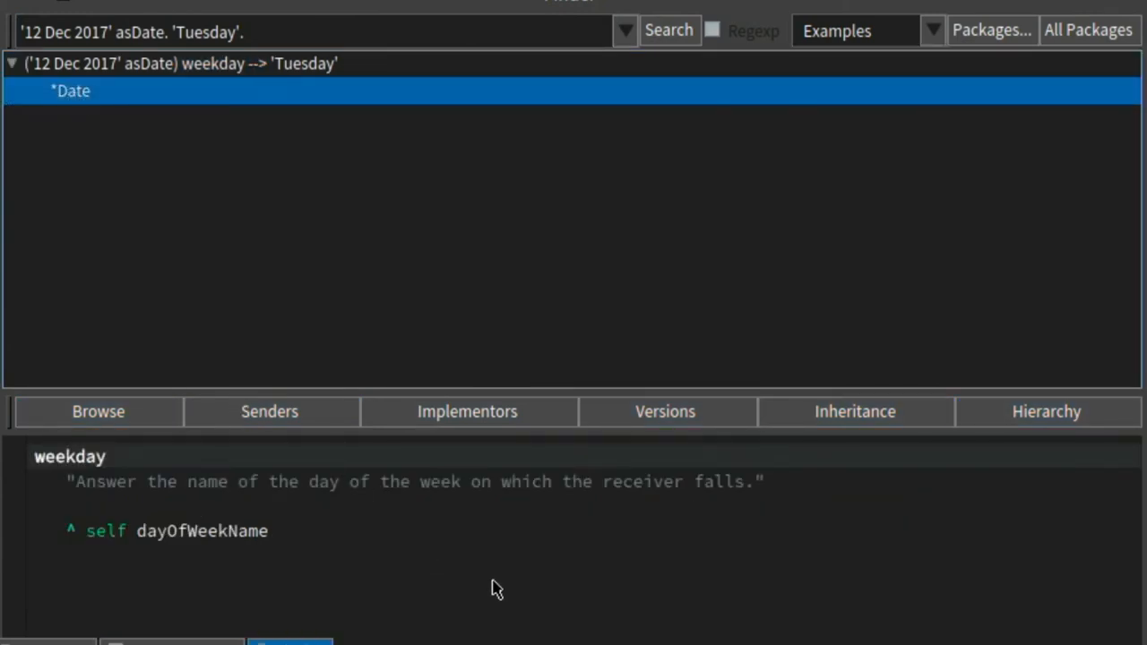